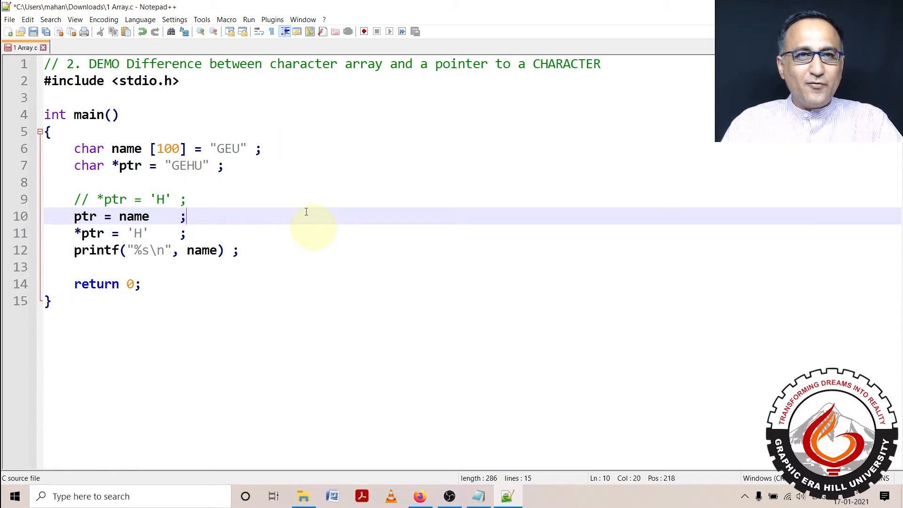
mouse_move(218, 191)
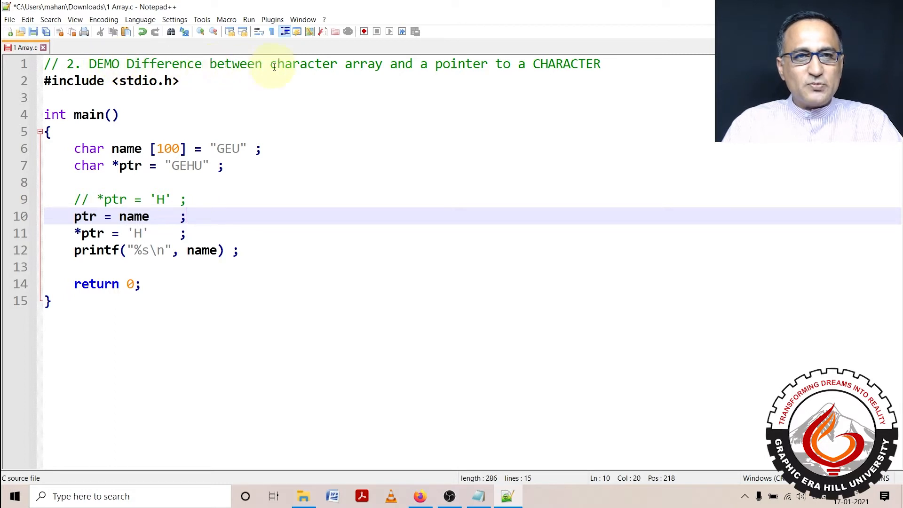
Highlight the title comment, the array size 100 and the string GEU to explain the array.
drag(270, 64, 387, 64)
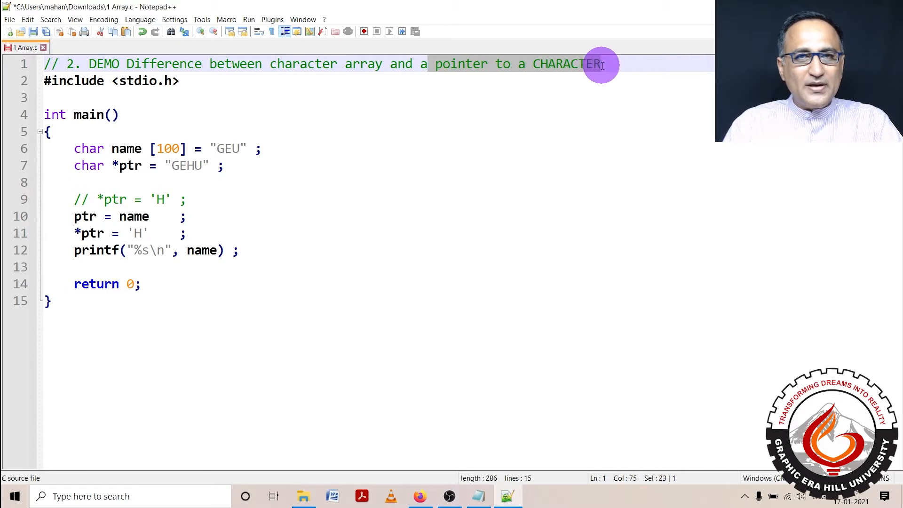
mouse_move(317, 75)
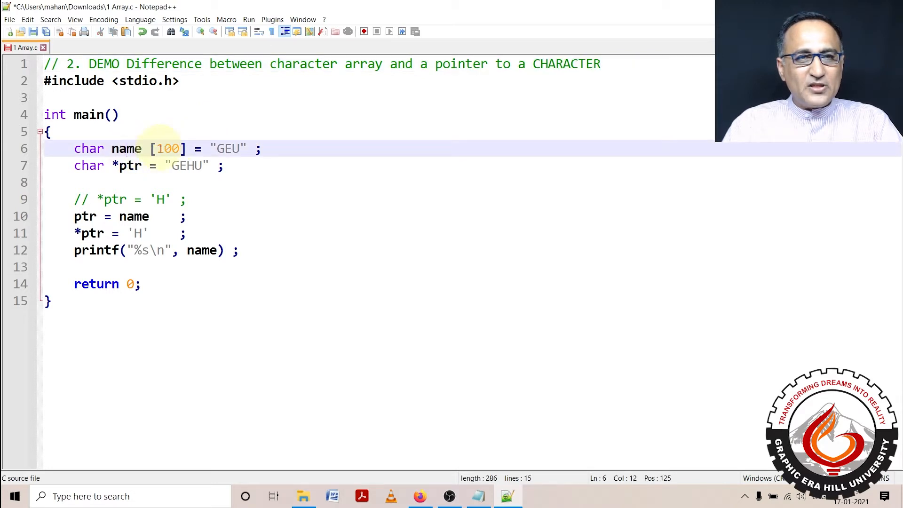
double_click(166, 148)
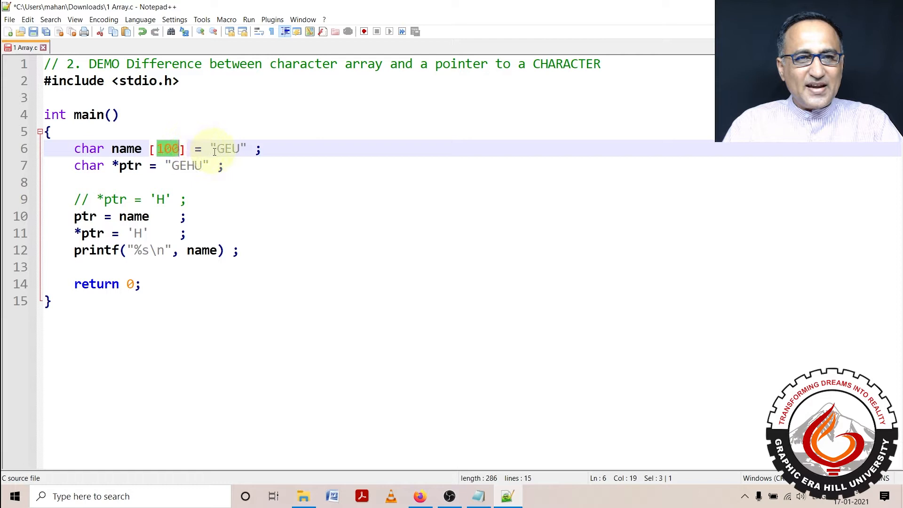
double_click(230, 149)
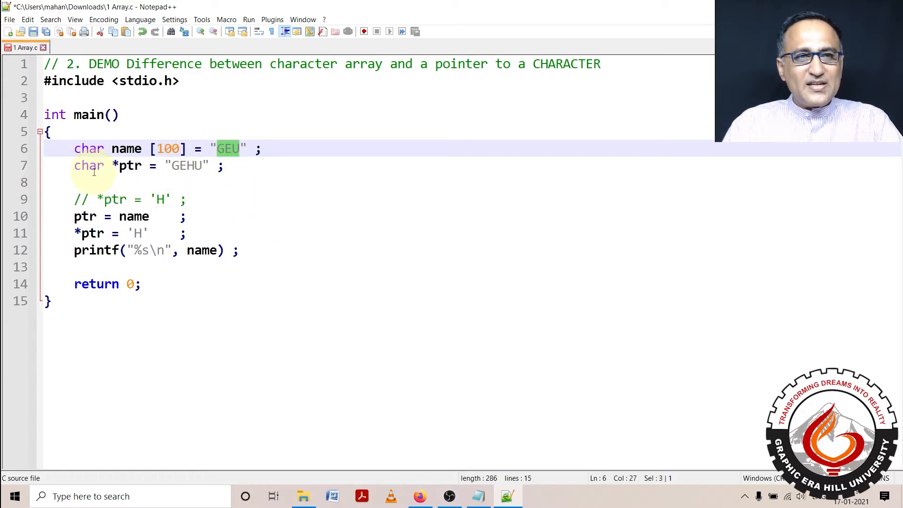
click(127, 166)
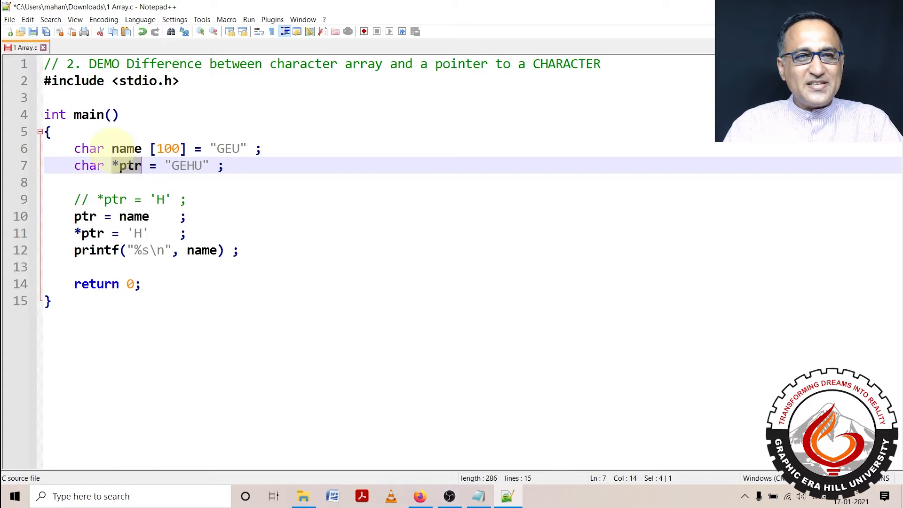
Highlight ptr, its declaration with GEHU, and the ptr = name assignment to explain the pointer.
double_click(126, 148)
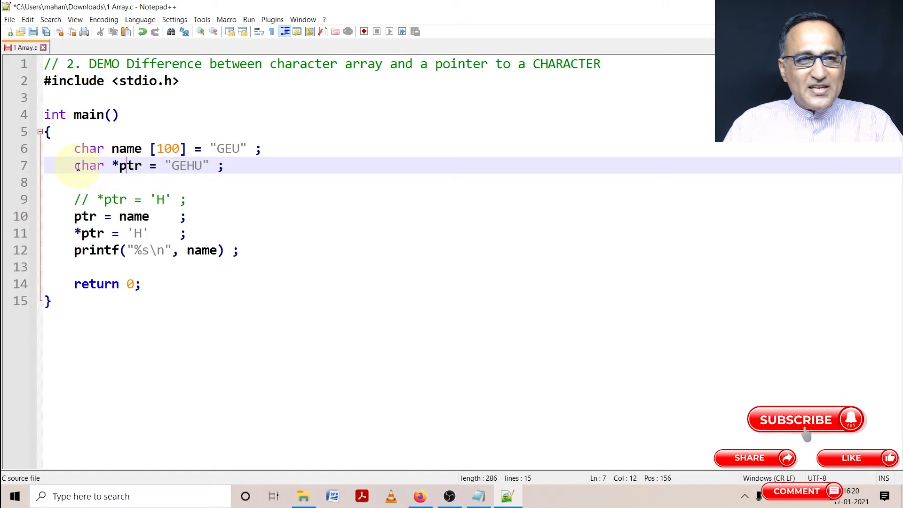
drag(74, 165, 185, 165)
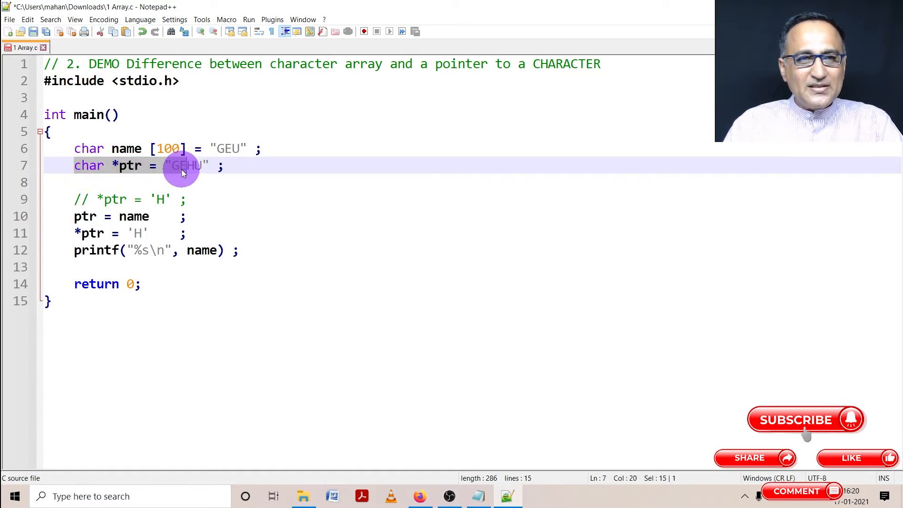
double_click(185, 166)
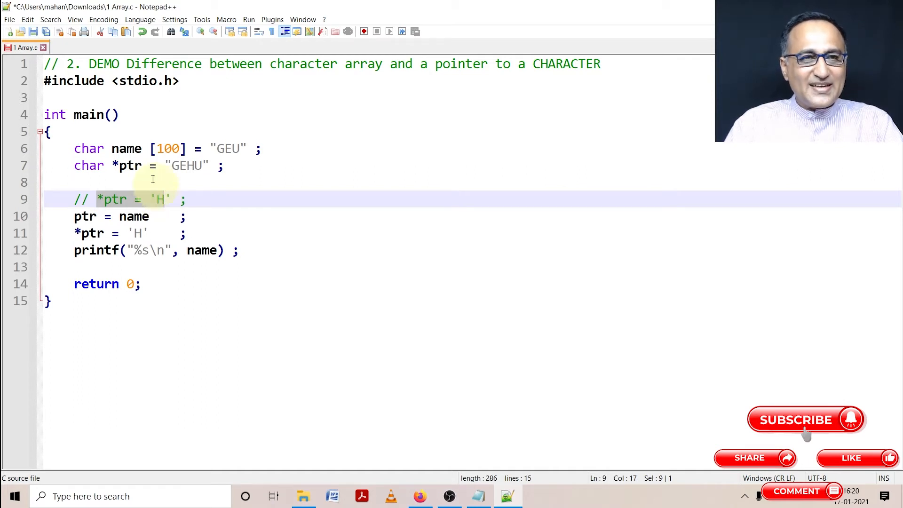
double_click(132, 165)
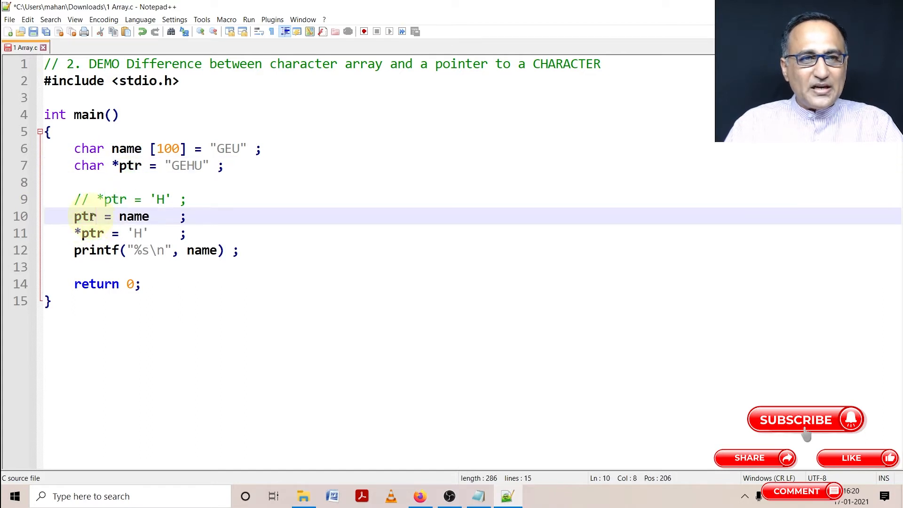
double_click(133, 216)
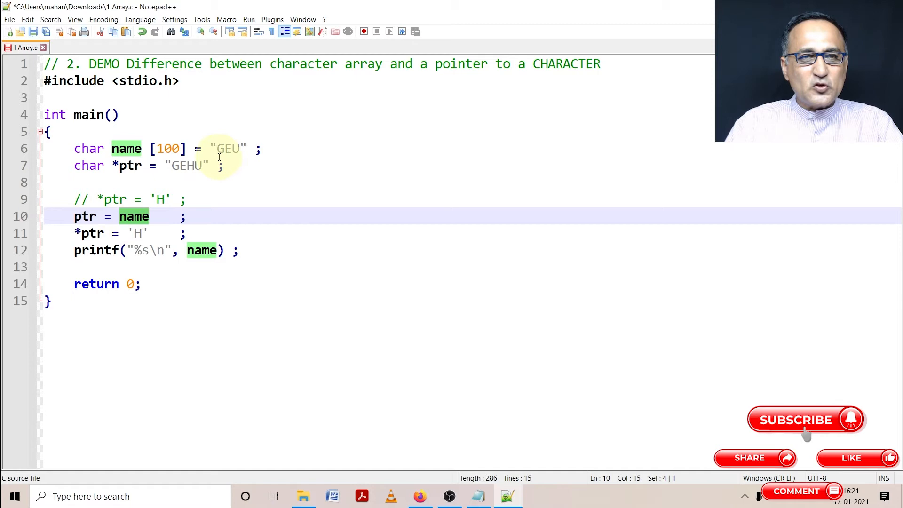
click(225, 150)
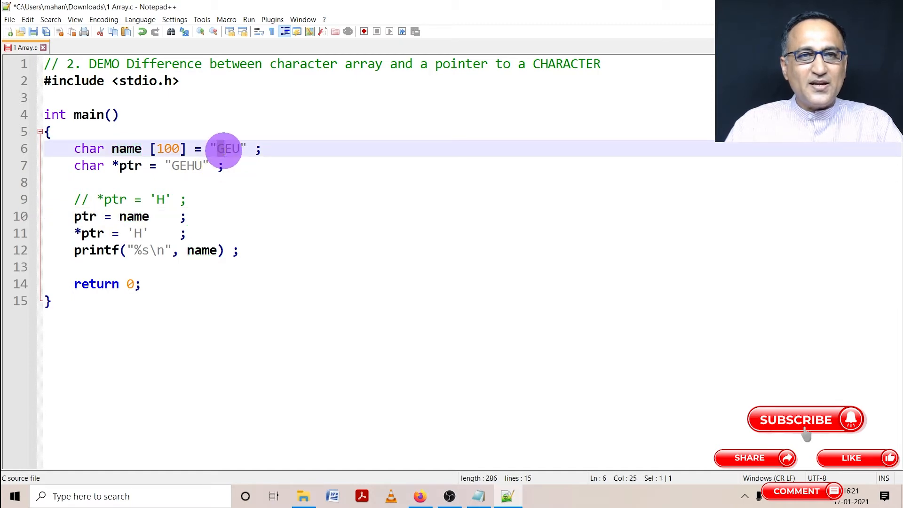
mouse_move(127, 251)
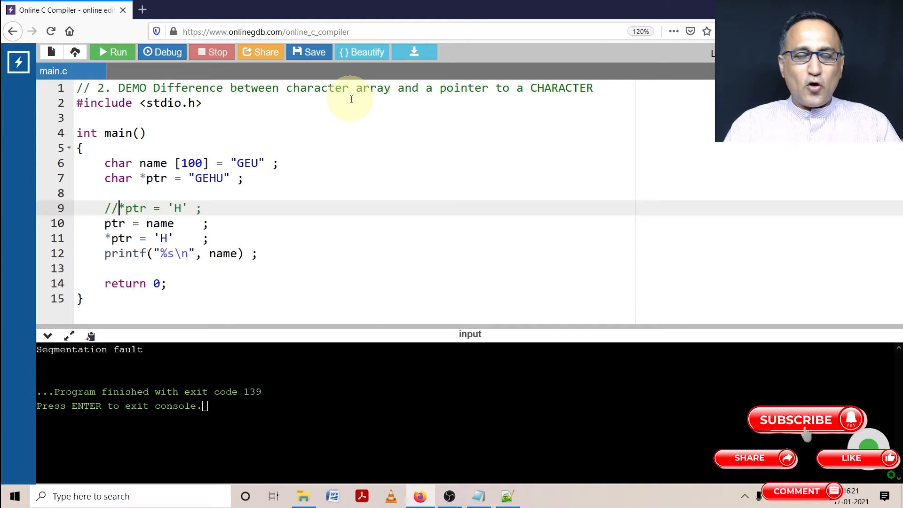
mouse_move(126, 51)
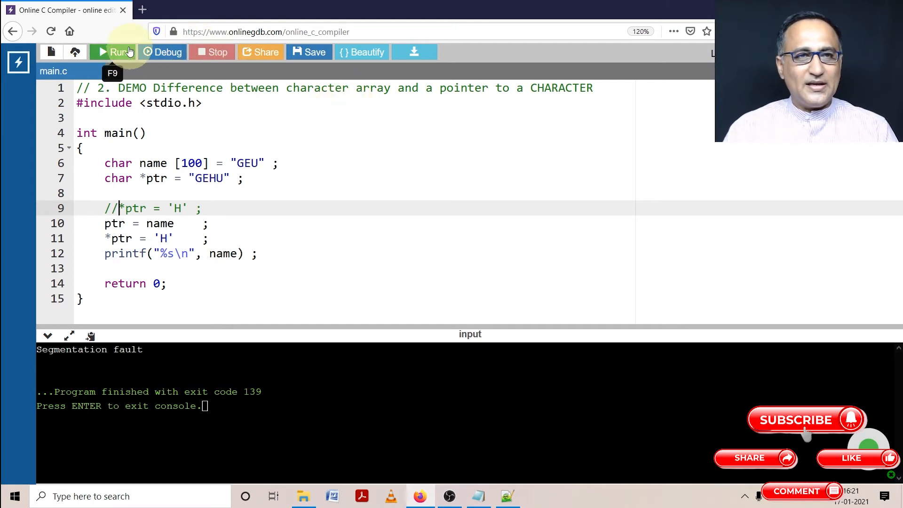
Compile and run the program in OnlineGDB, producing the output HEU.
click(115, 53)
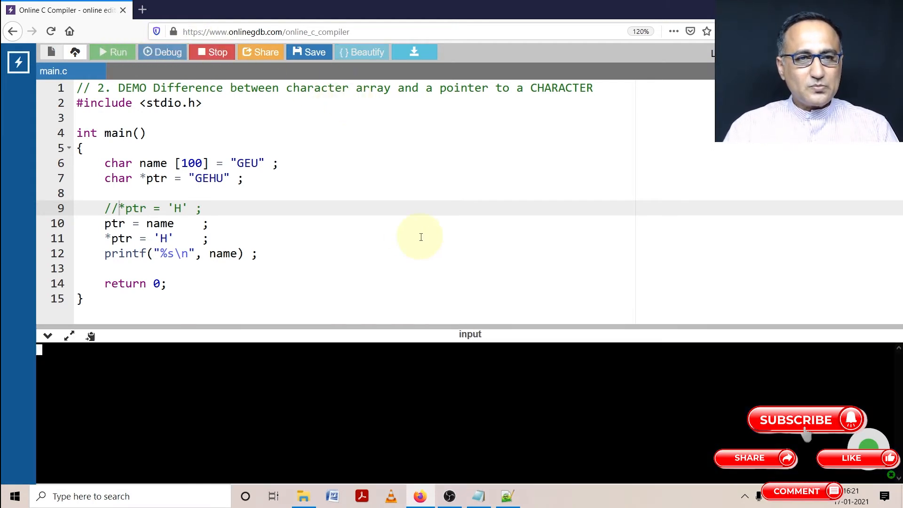
click(112, 52)
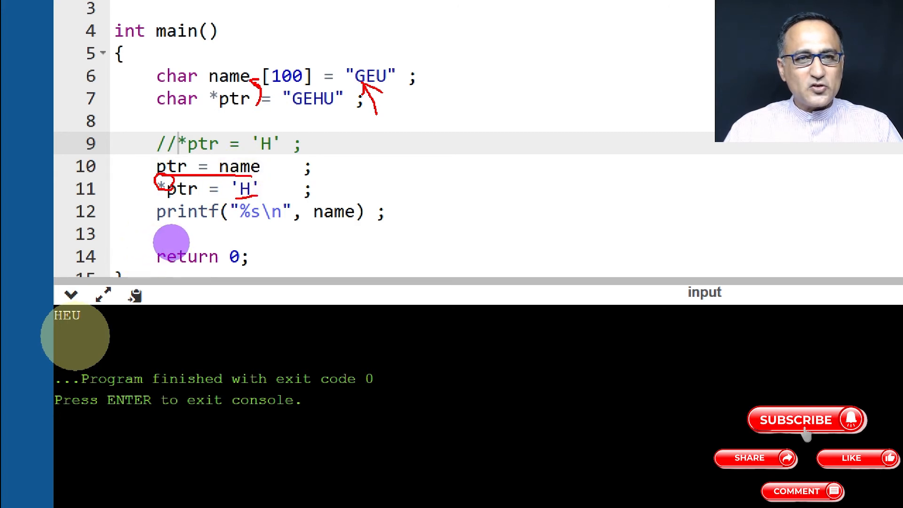
mouse_move(238, 166)
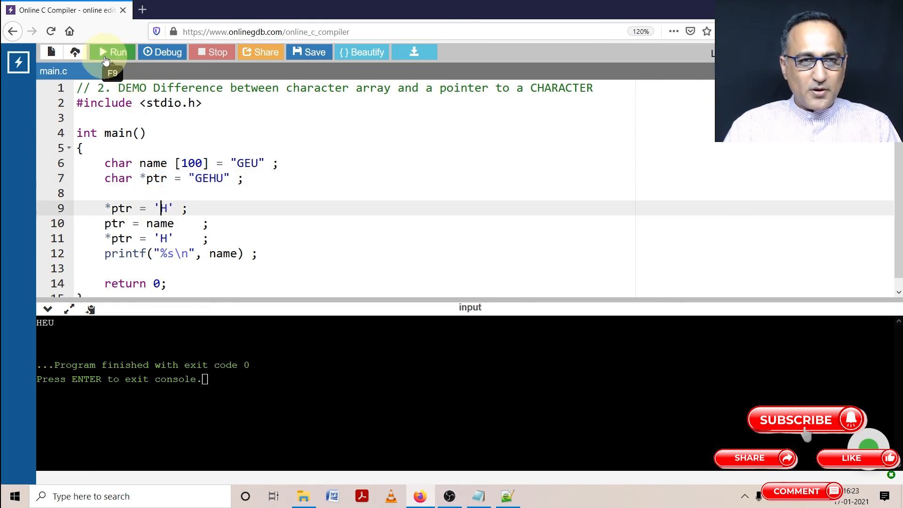
Run with *ptr = 'H' on line 9 active, hitting a segmentation fault.
click(115, 52)
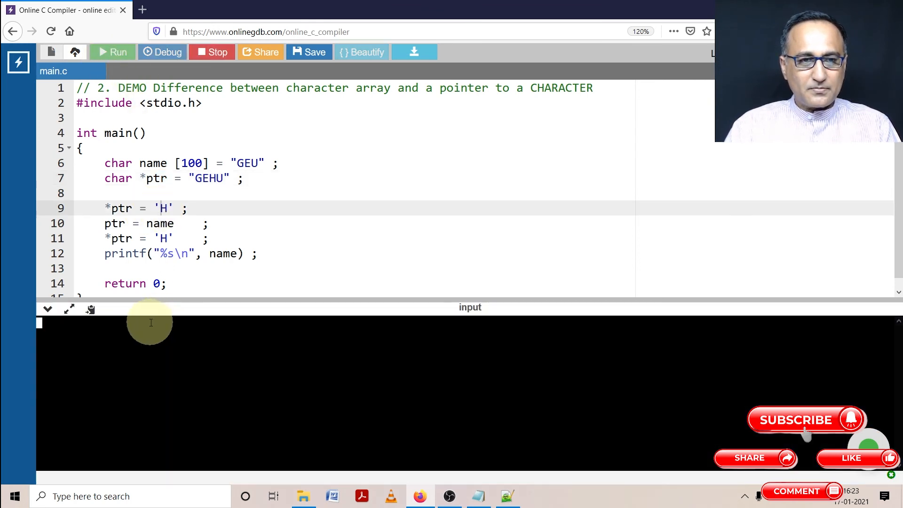
click(112, 52)
text(//)
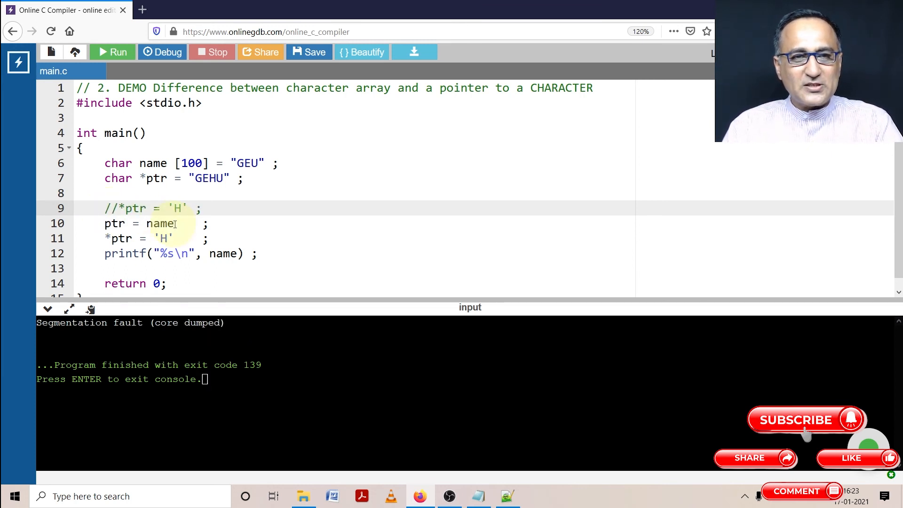
click(228, 254)
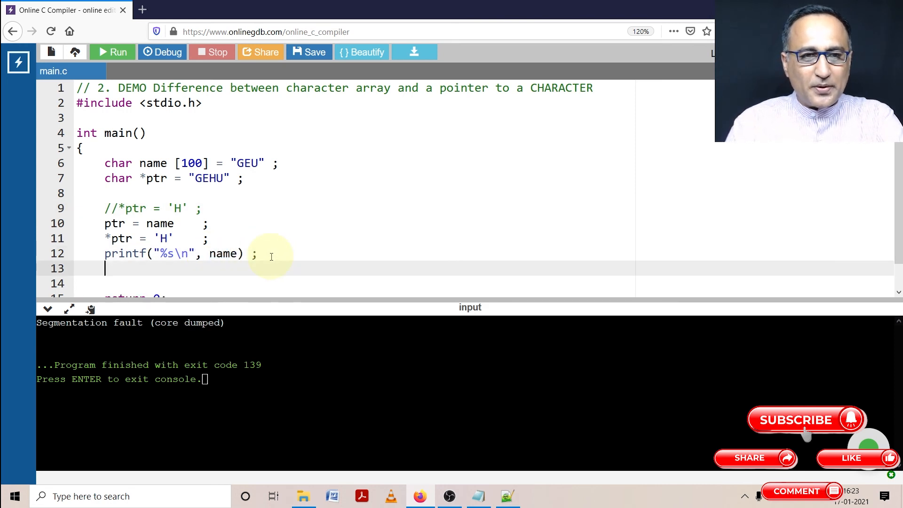
Add printf("%s\n", ptr) after the first printf and rerun, printing HEU twice.
text(printf("%)
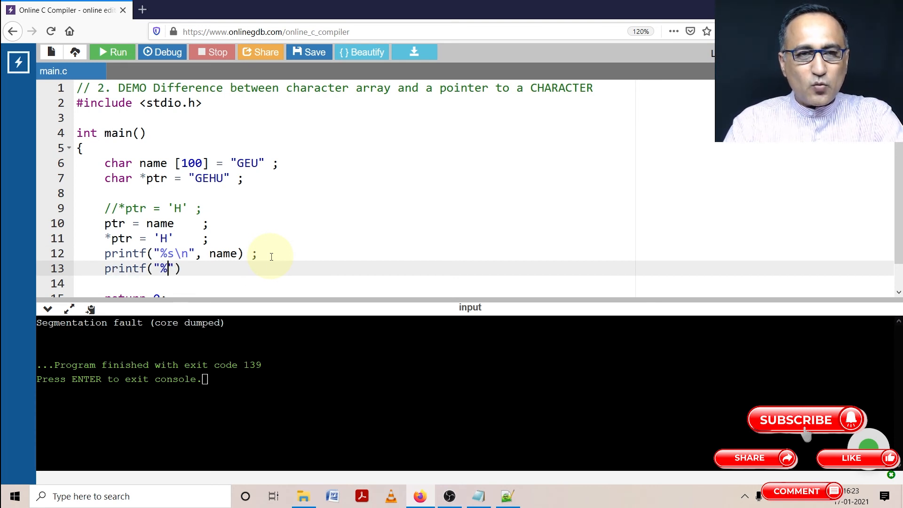
text(s)
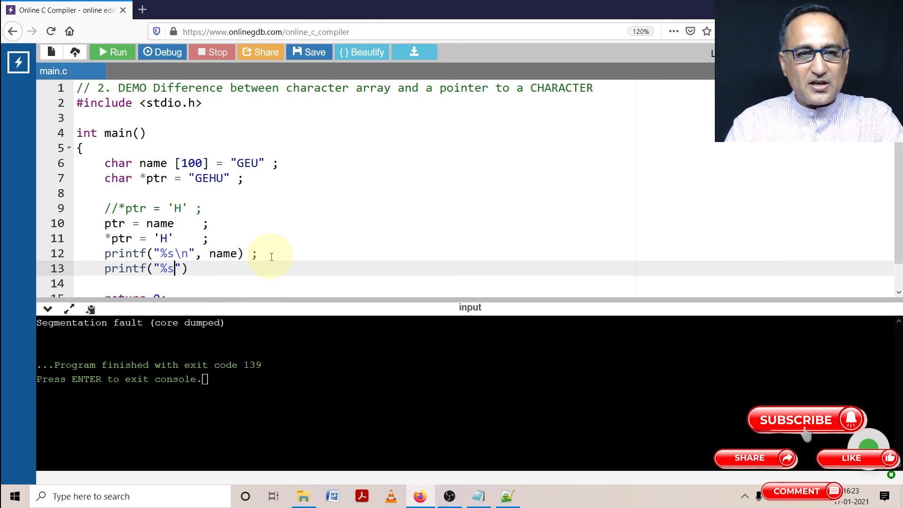
text(\n)
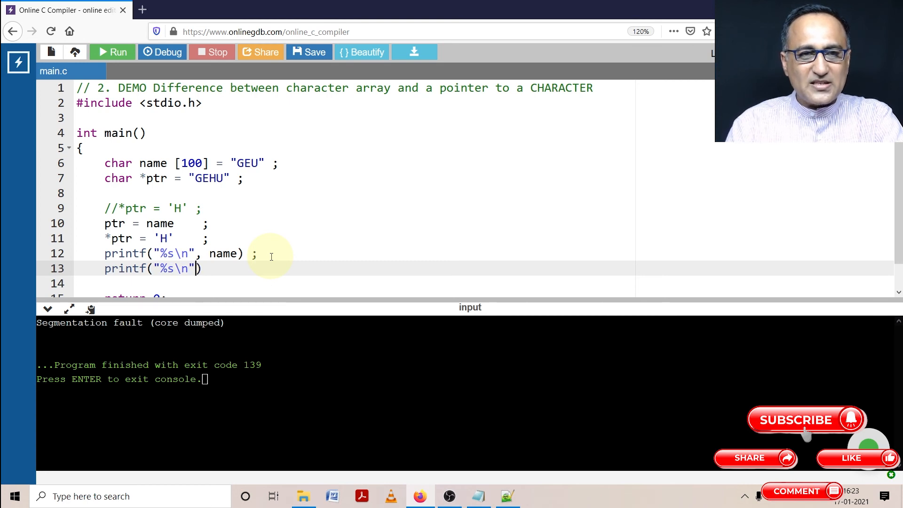
text(, ptr)
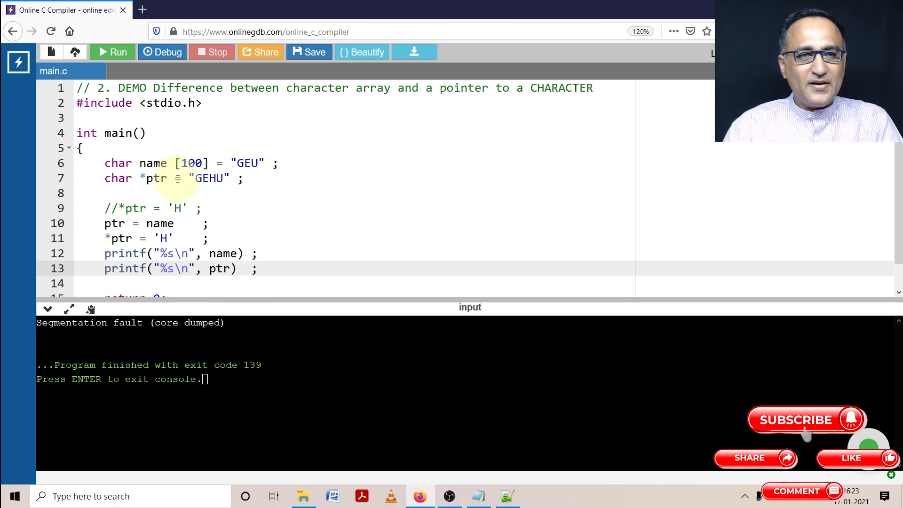
click(113, 52)
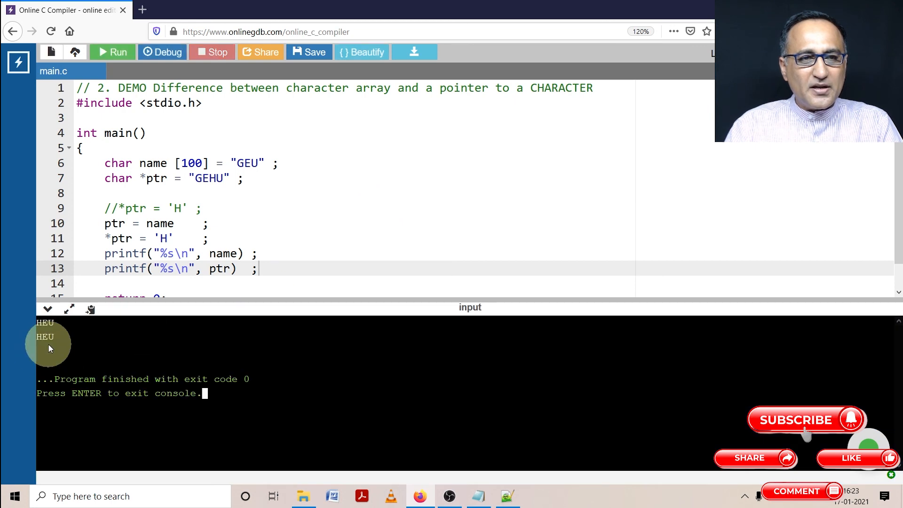
mouse_move(80, 346)
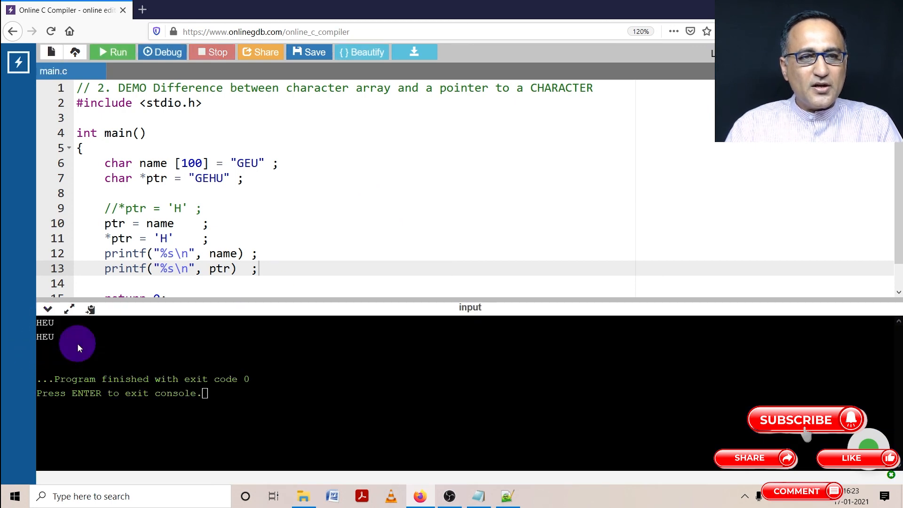